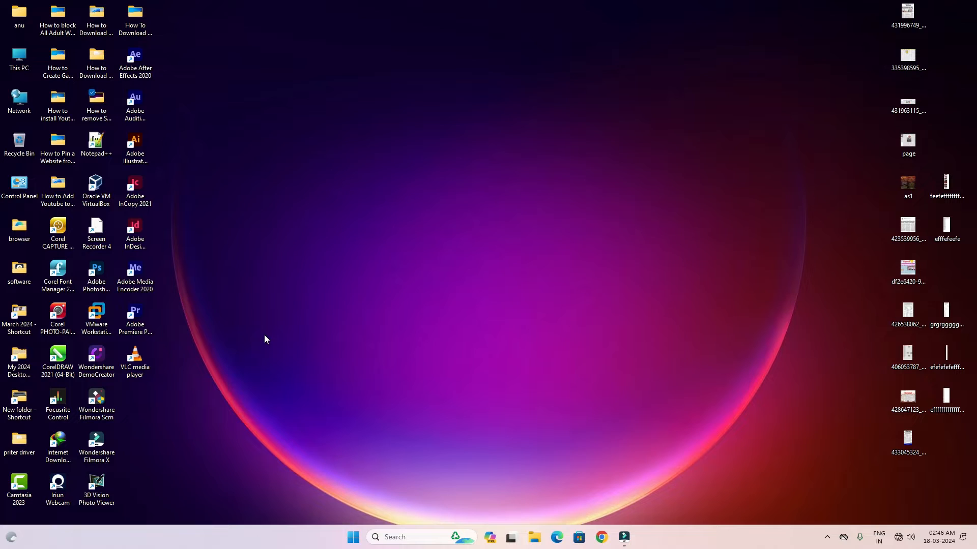
mouse_move(467, 165)
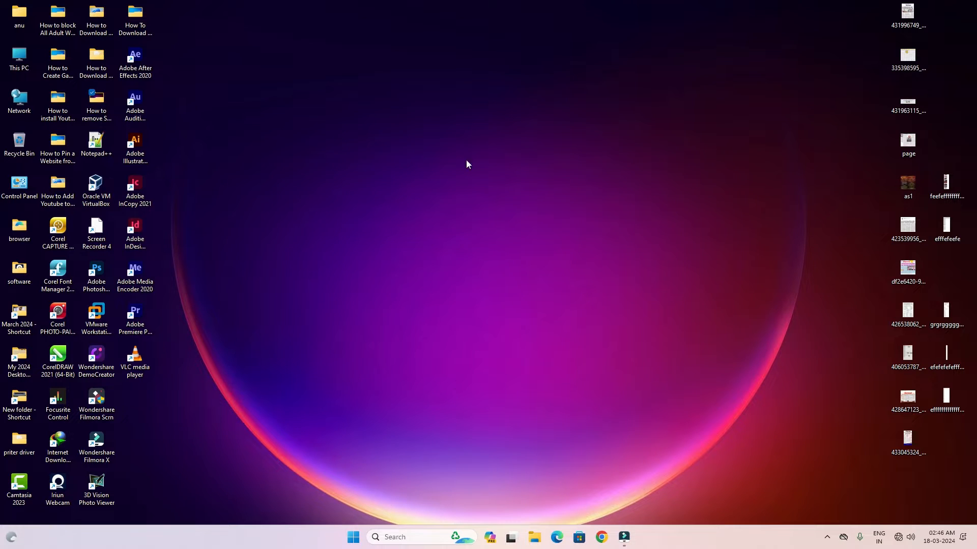
mouse_move(243, 291)
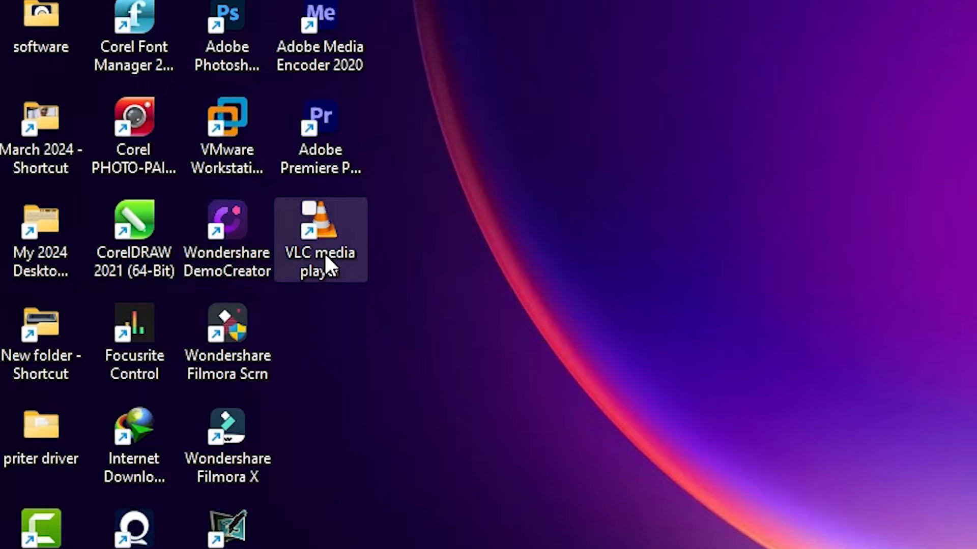
mouse_move(355, 240)
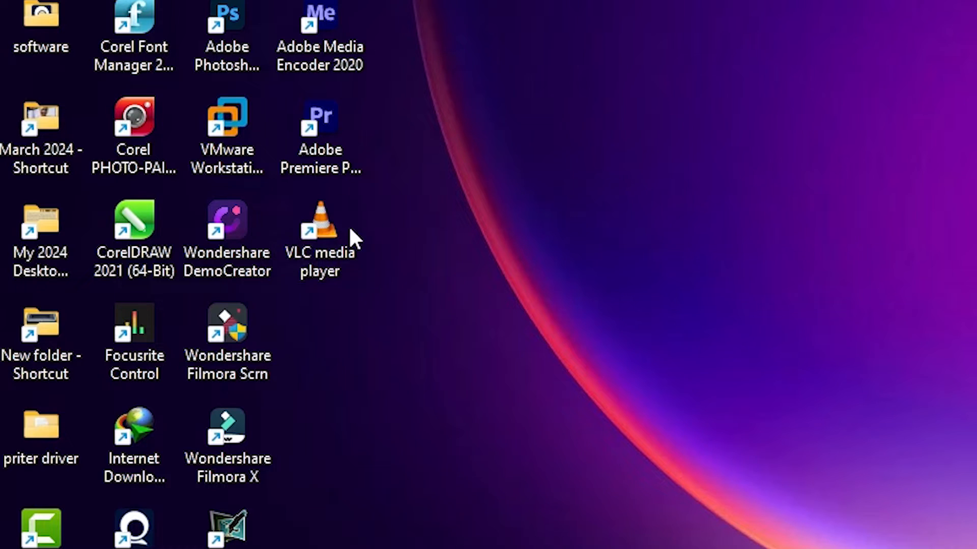
- Delete the VLC media player shortcut from the desktop via its context menu
click(319, 224)
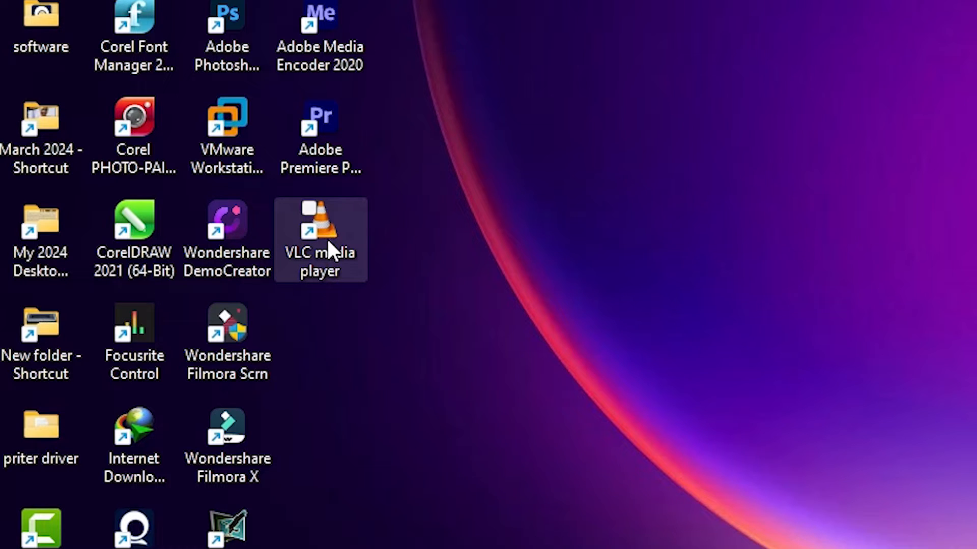
right_click(319, 238)
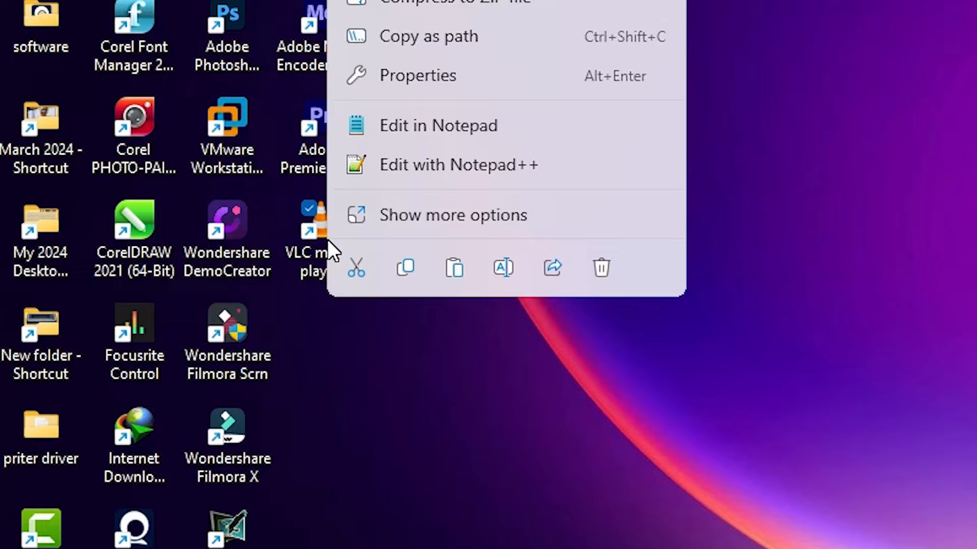
mouse_move(601, 268)
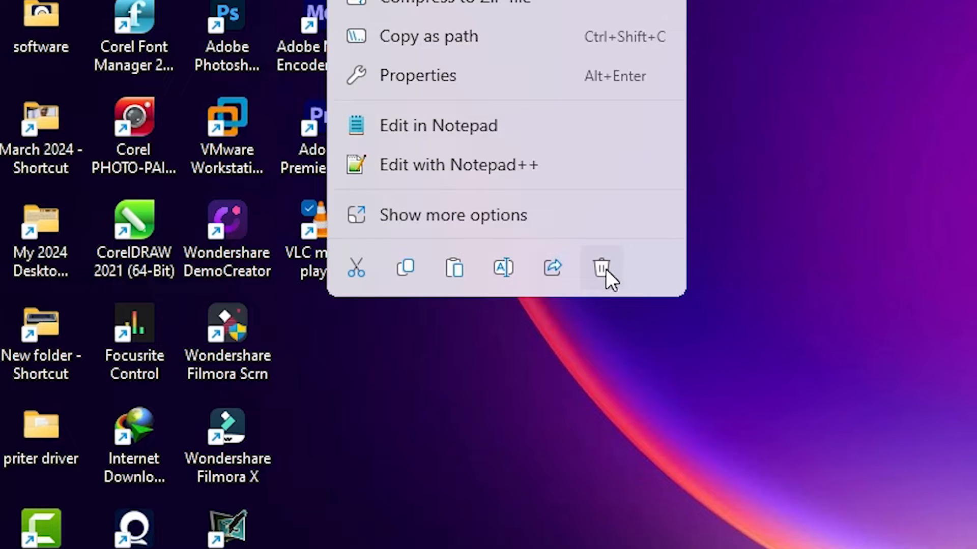
mouse_move(601, 268)
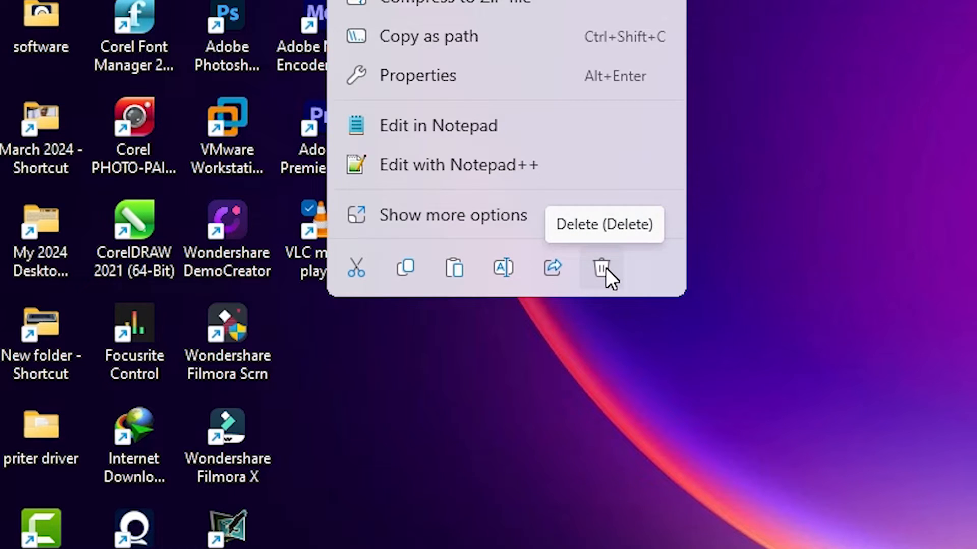
click(601, 267)
text(v)
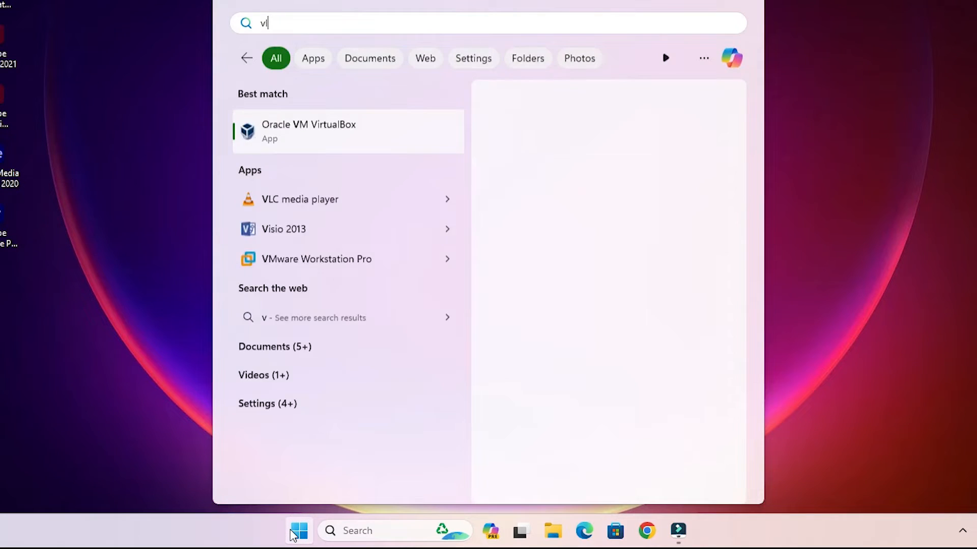
- Search 'vlc media player' in Start so the app appears as the best match
text(c media player)
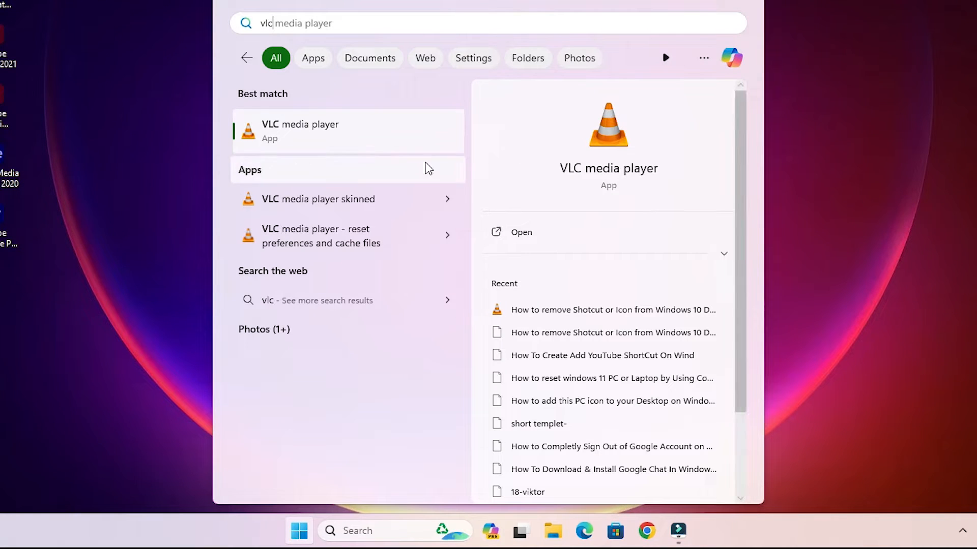
mouse_move(352, 137)
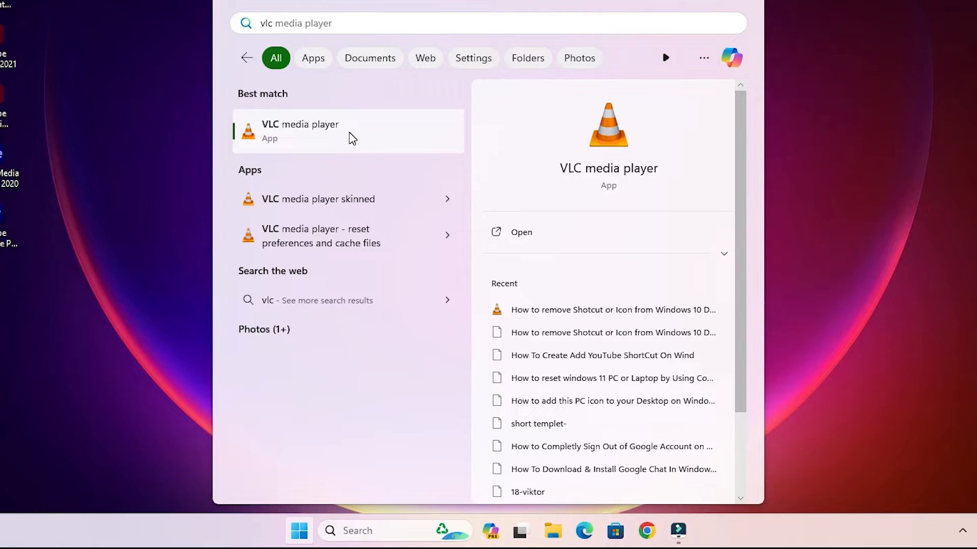